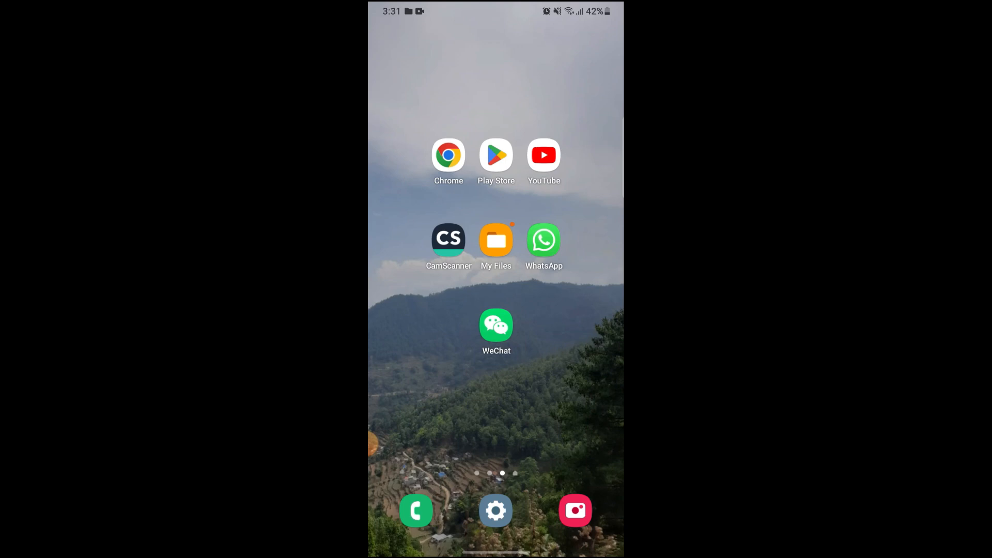
- Launch WeChat from the home screen onto its Me page
{"action": "left_click", "coordinate": [496, 325]}
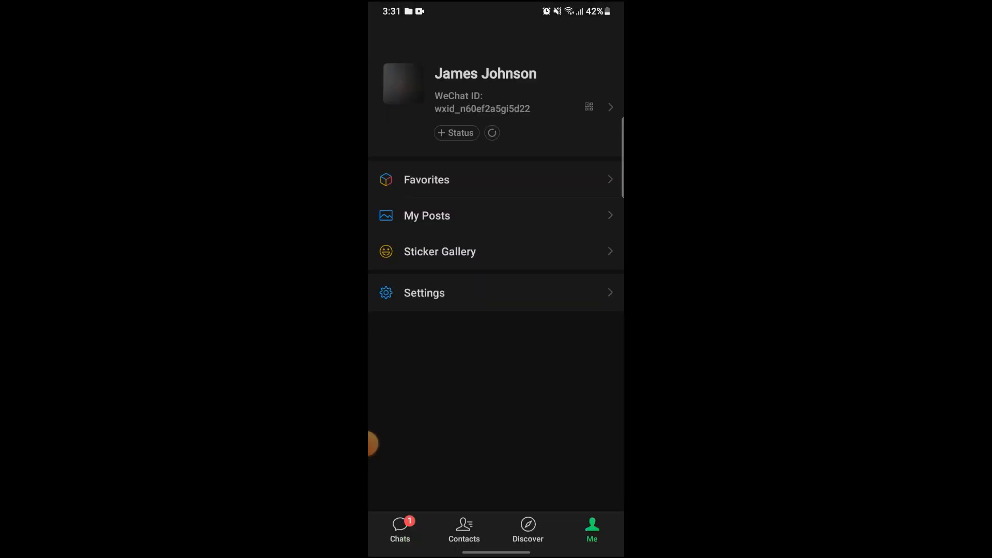
- View the profile photo's Select from Album / Save to Phone options, then cancel back to profile details
{"action": "left_click", "coordinate": [485, 89]}
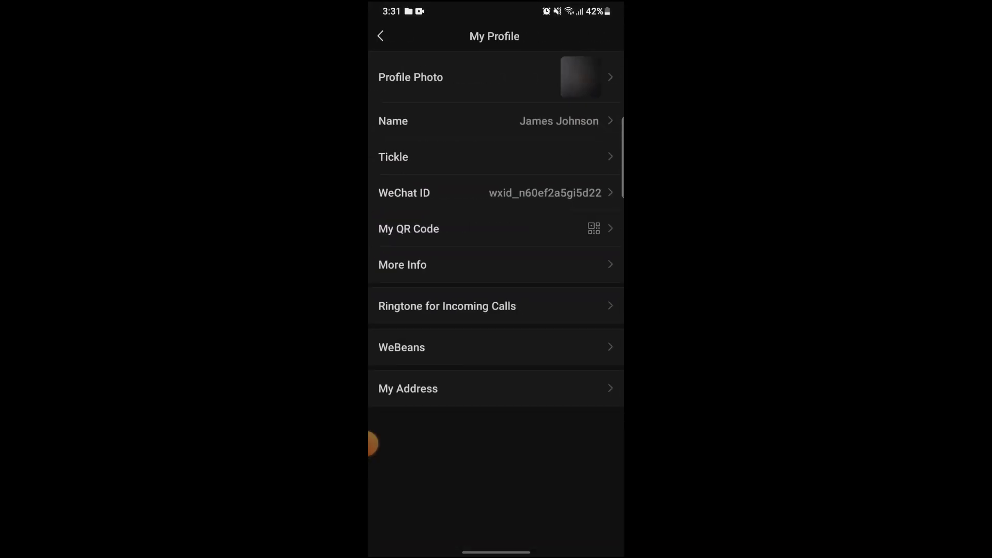
{"action": "left_click", "coordinate": [495, 76]}
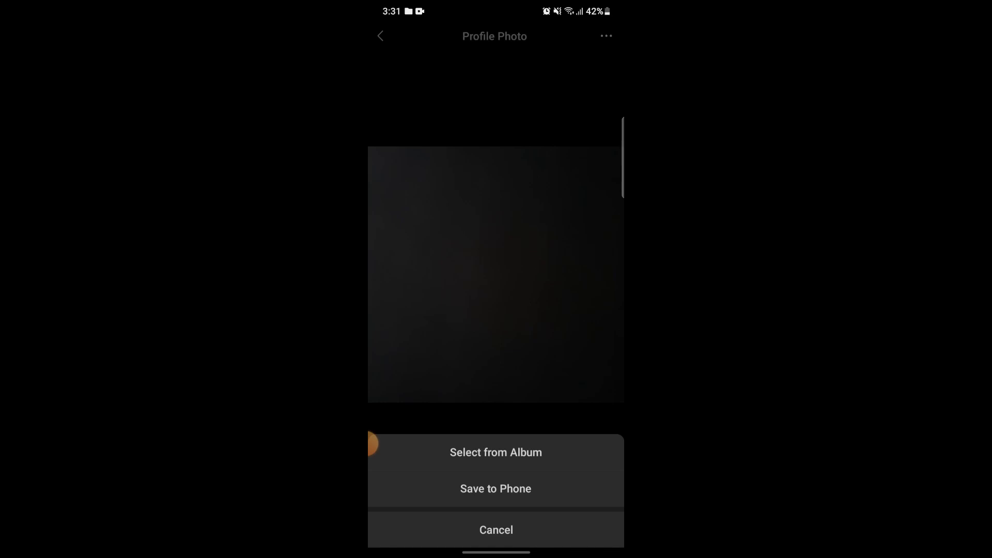
{"action": "left_click", "coordinate": [495, 529]}
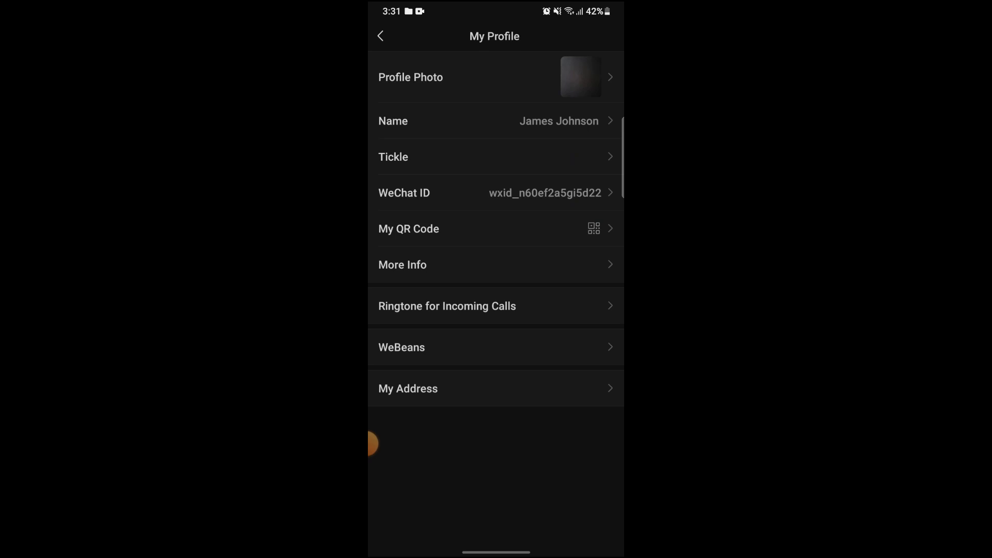
- Go back to the Me page, reopen My Profile, and return to the Me page again
{"action": "left_click", "coordinate": [381, 36]}
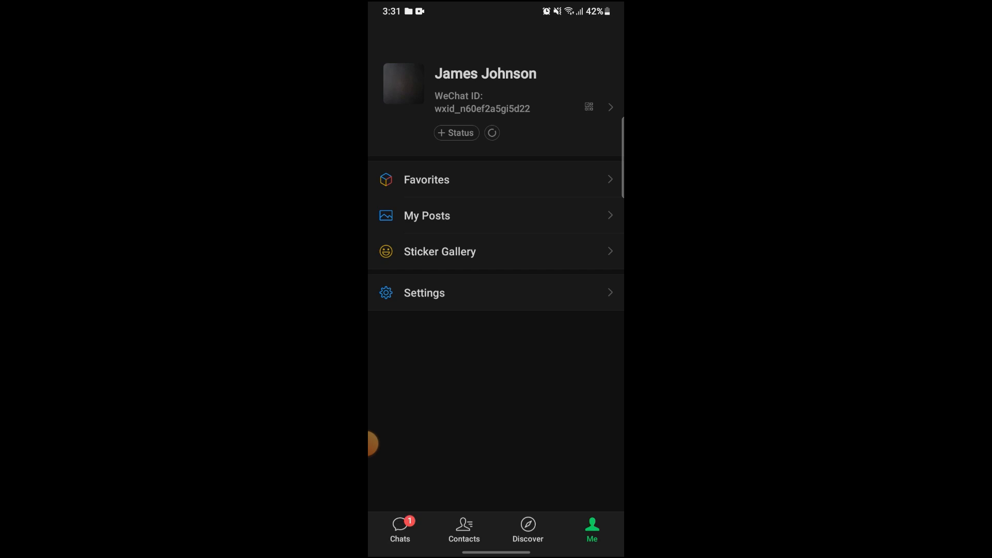
{"action": "left_click", "coordinate": [486, 89]}
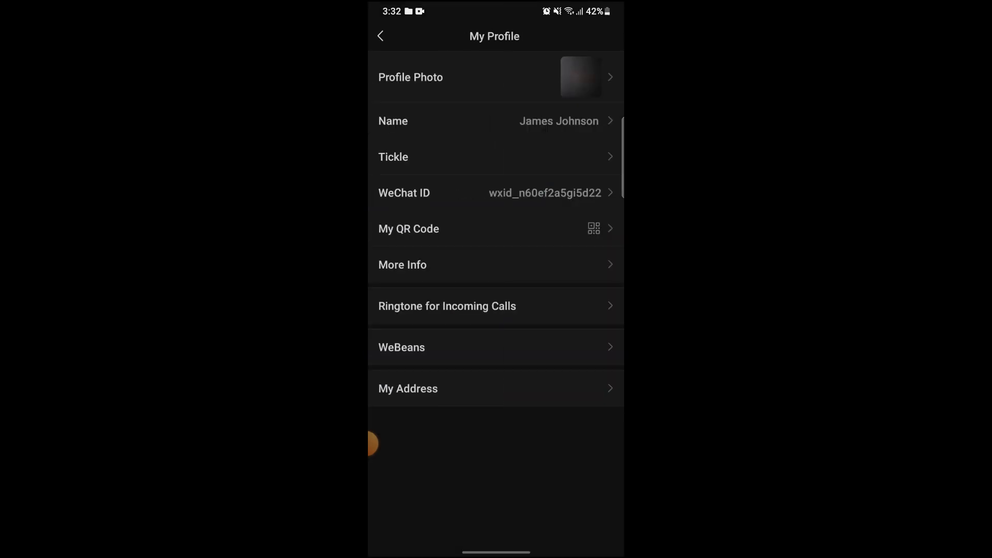
{"action": "left_click", "coordinate": [382, 36]}
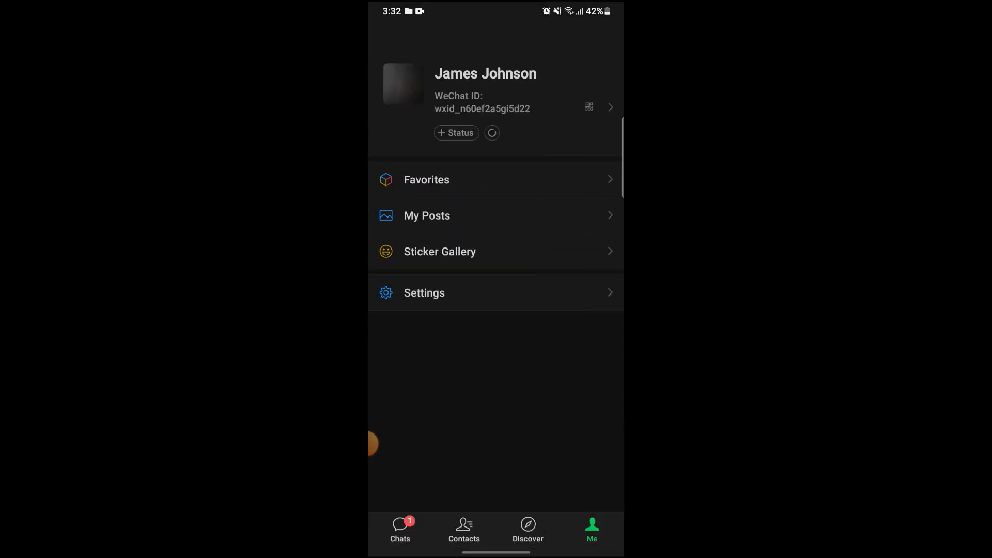